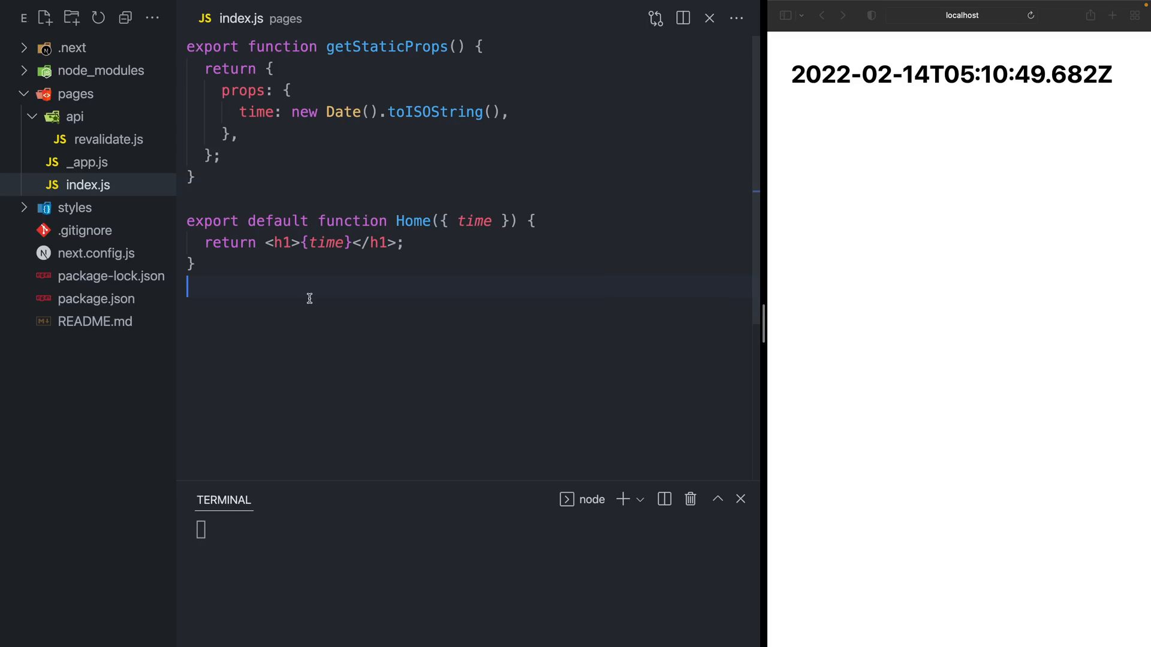
{"action": "mouse_move", "coordinate": [263, 283]}
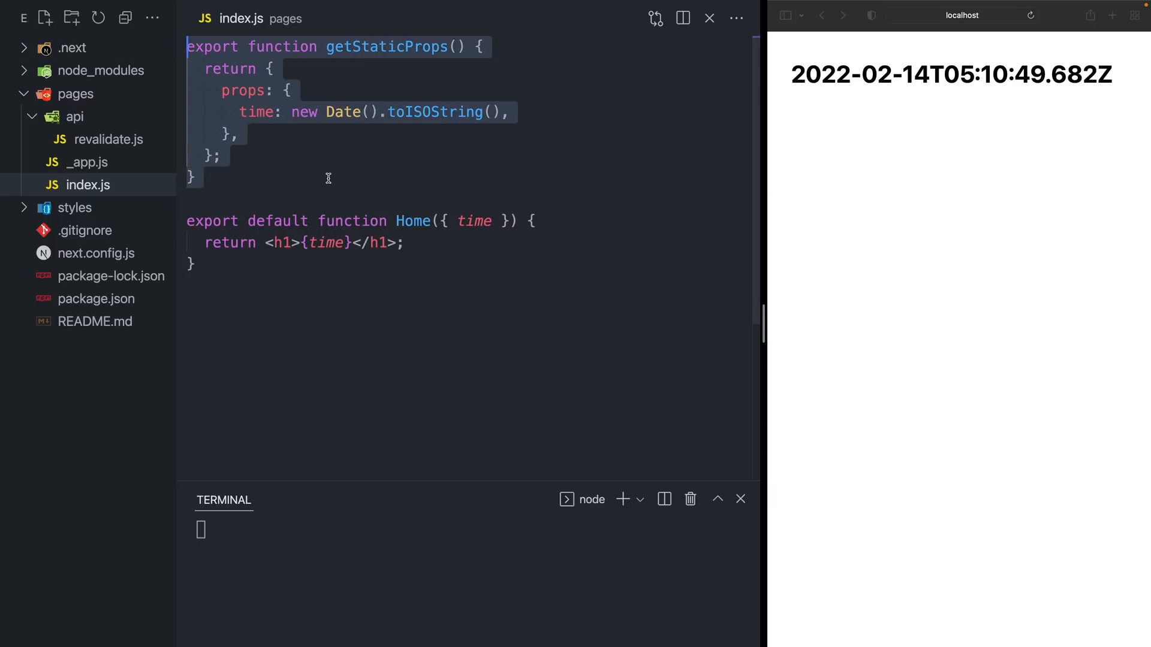
- Reload the localhost page twice so each load shows a freshly generated server time
{"action": "left_click", "coordinate": [509, 112]}
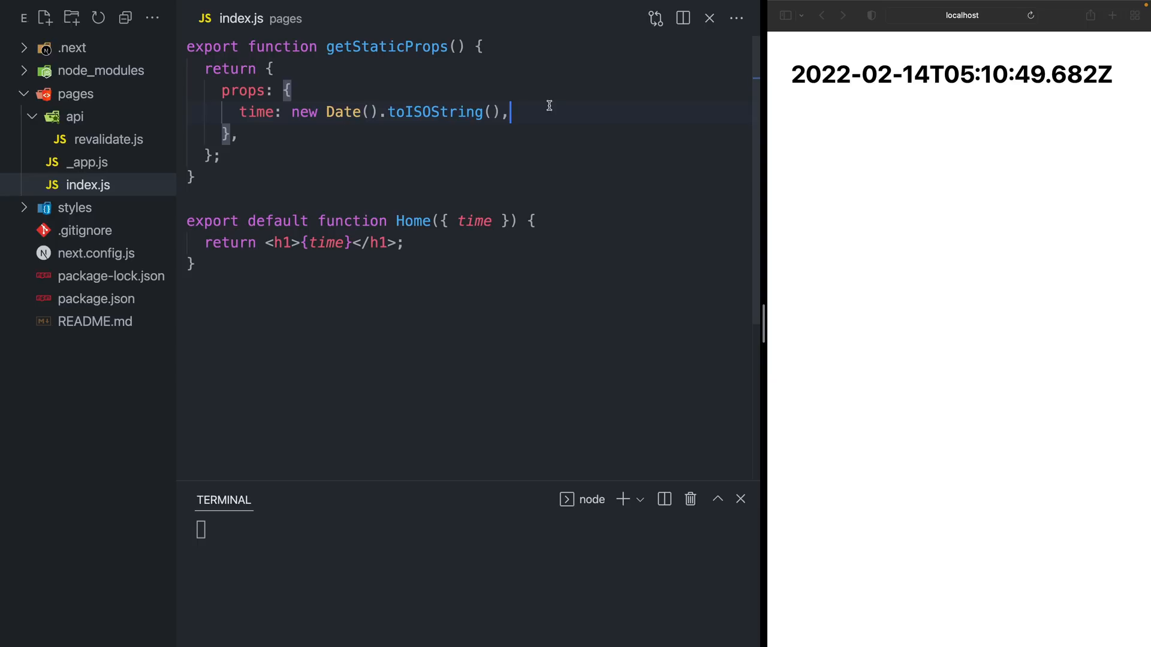
{"action": "double_click", "coordinate": [475, 221]}
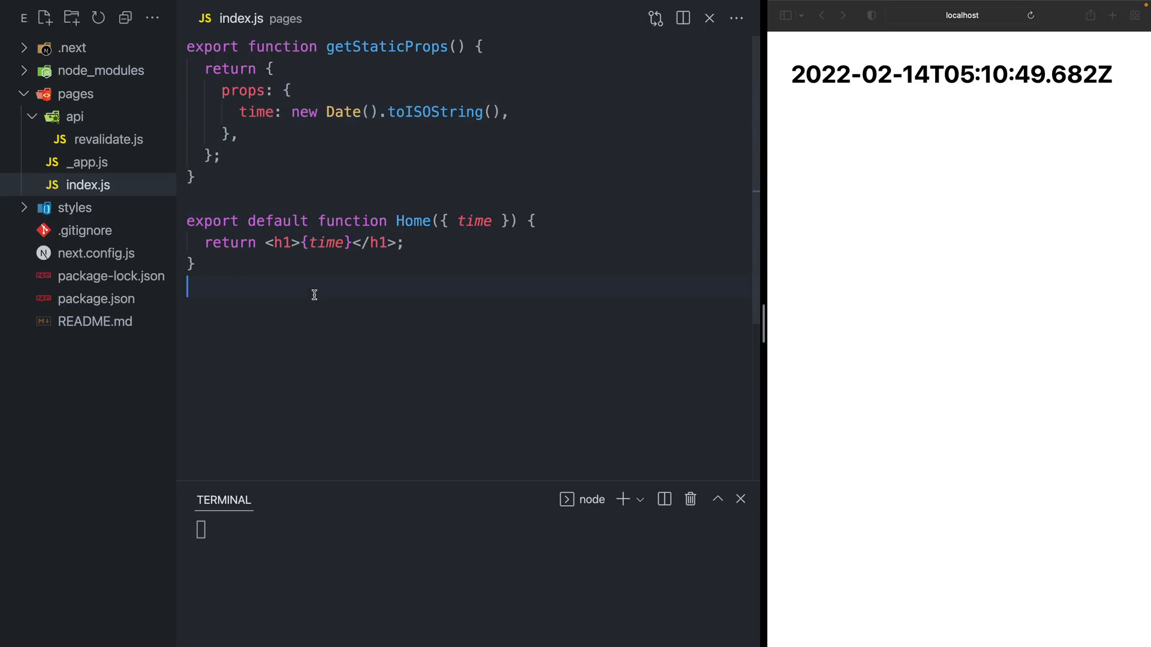
{"action": "mouse_move", "coordinate": [905, 228]}
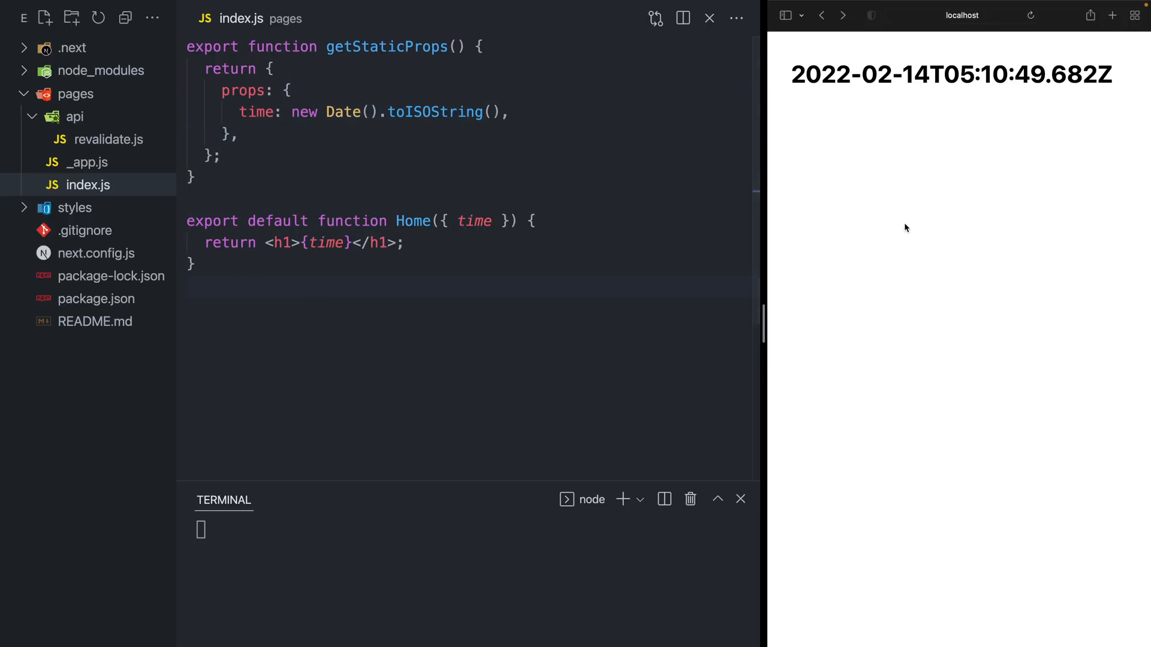
{"action": "left_click", "coordinate": [1031, 14]}
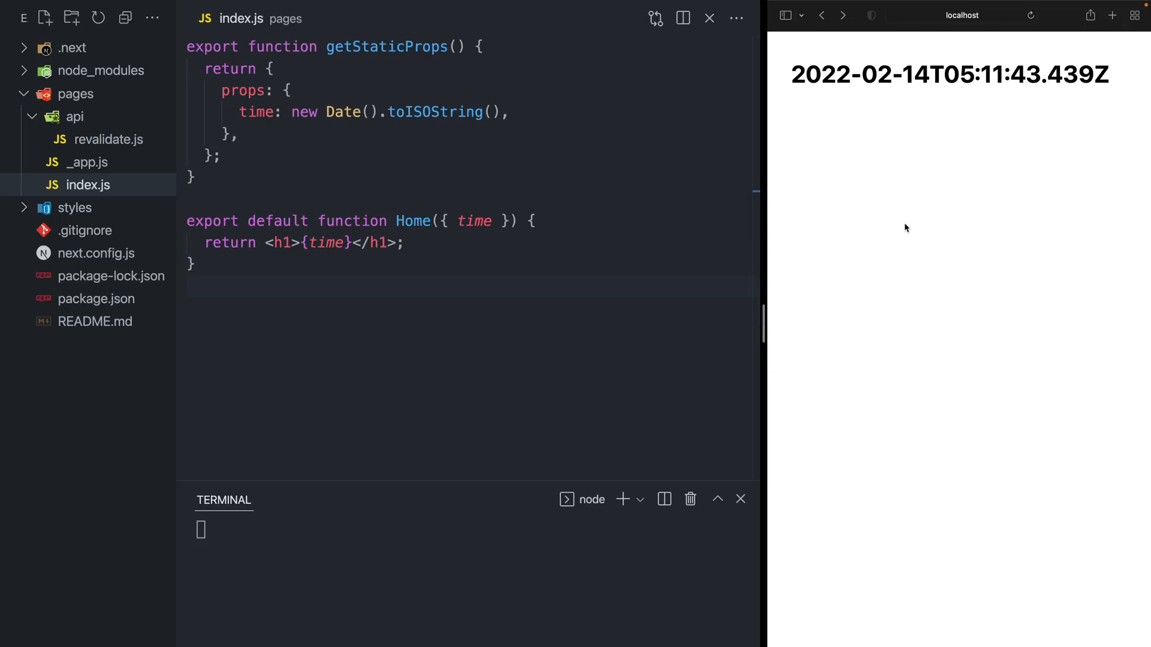
{"action": "left_click", "coordinate": [1029, 14]}
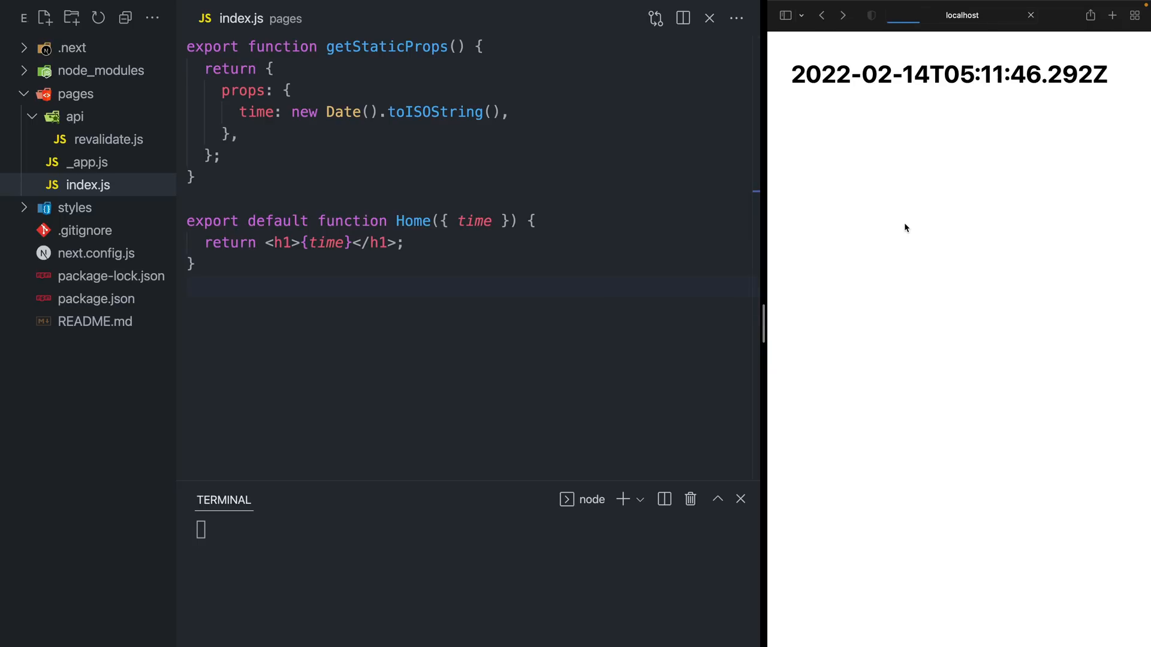
{"action": "left_click", "coordinate": [1031, 14]}
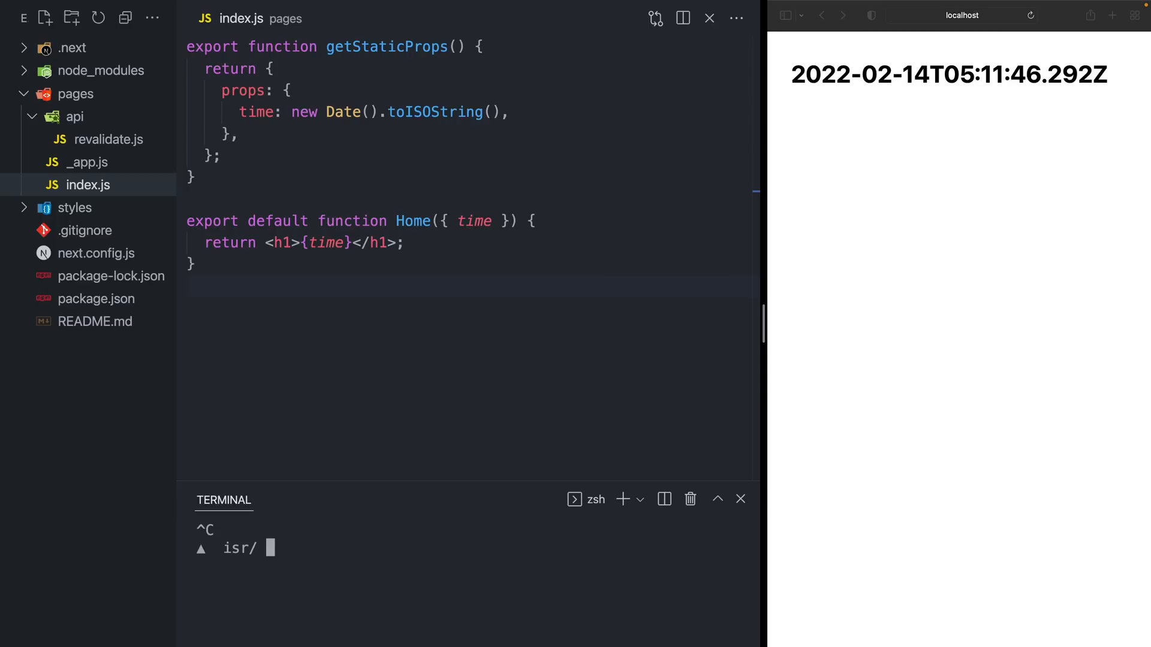
- Run yarn build in the terminal to build the app for production
{"action": "type", "text": "yarn build"}
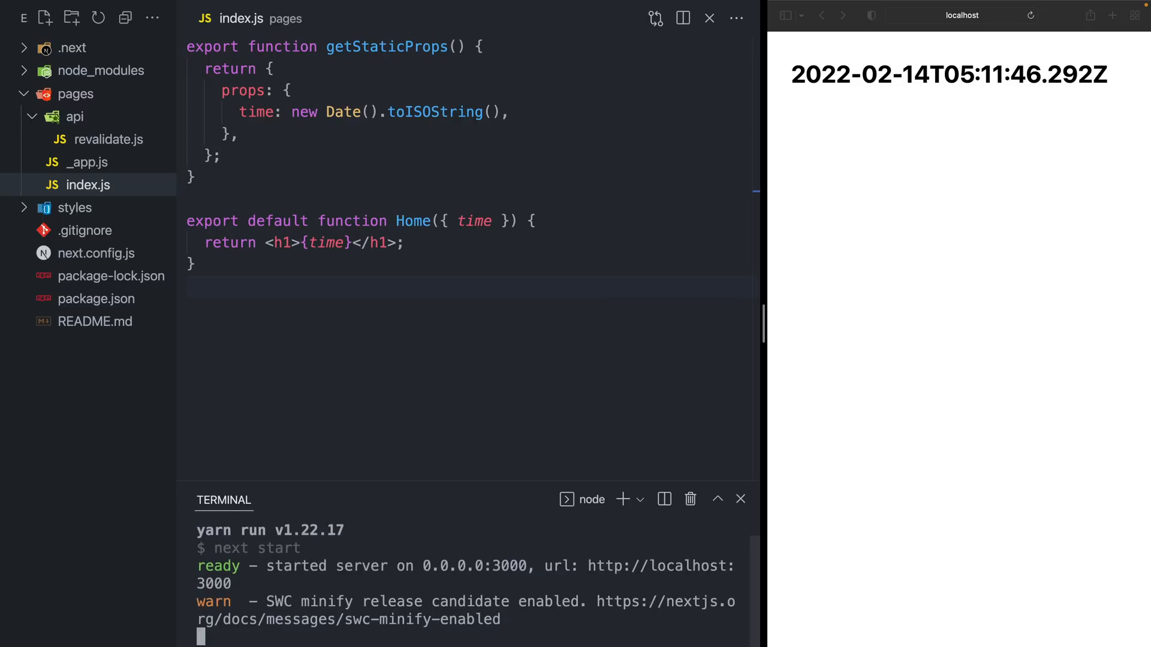
{"action": "left_click", "coordinate": [1031, 15]}
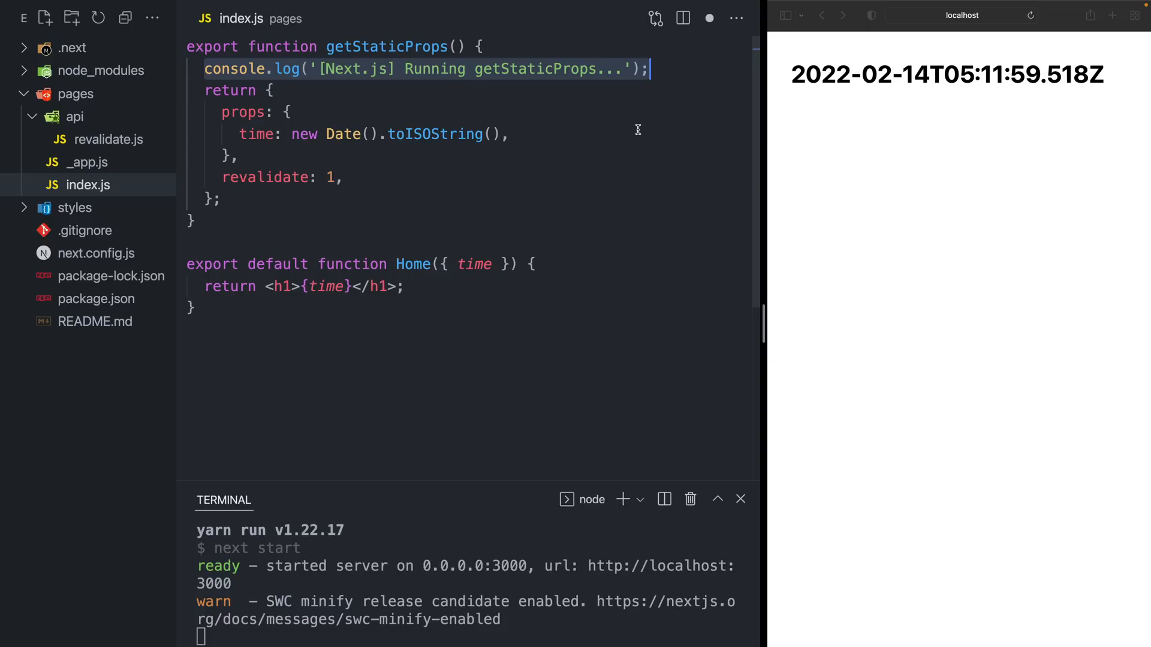
- Place the cursor in getStaticProps to add the console.log and revalidate: 1
{"action": "left_click", "coordinate": [572, 331]}
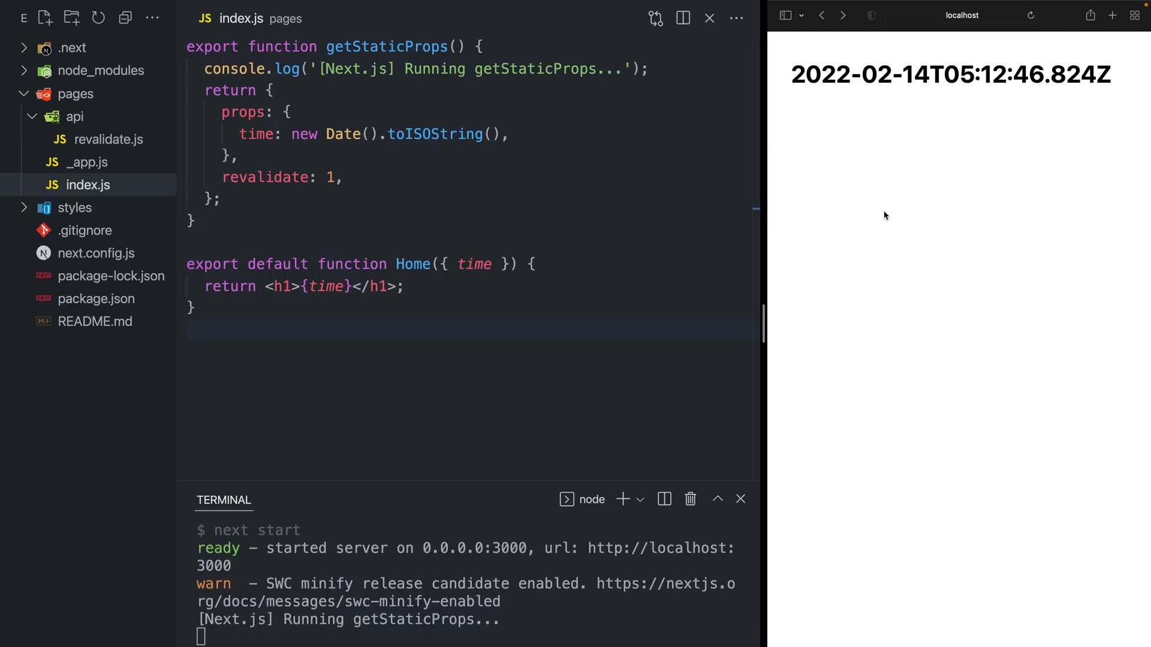
{"action": "mouse_move", "coordinate": [487, 623]}
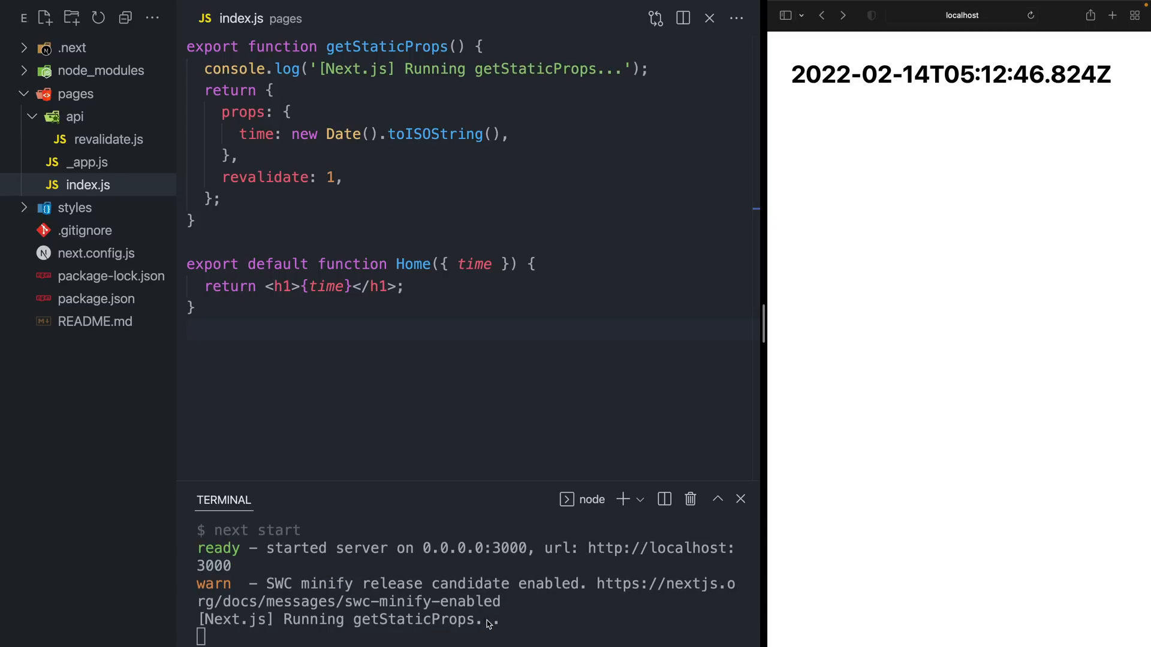
{"action": "mouse_move", "coordinate": [435, 623]}
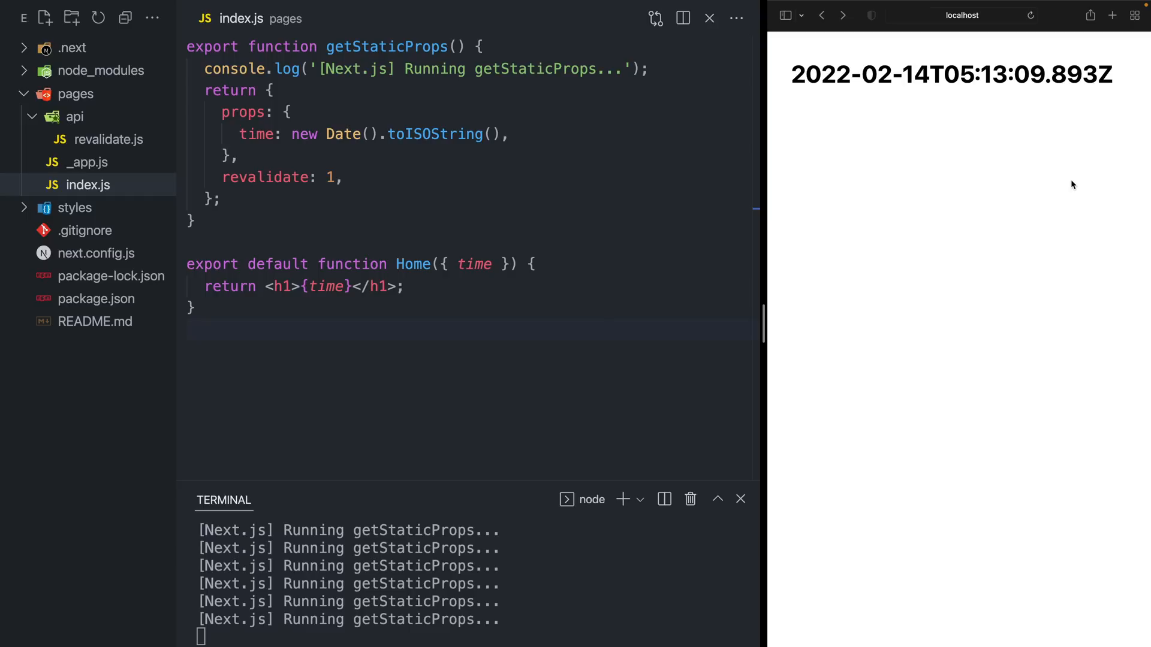
- Change revalidate from 1 to 60 seconds in getStaticProps
{"action": "type", "text": "60"}
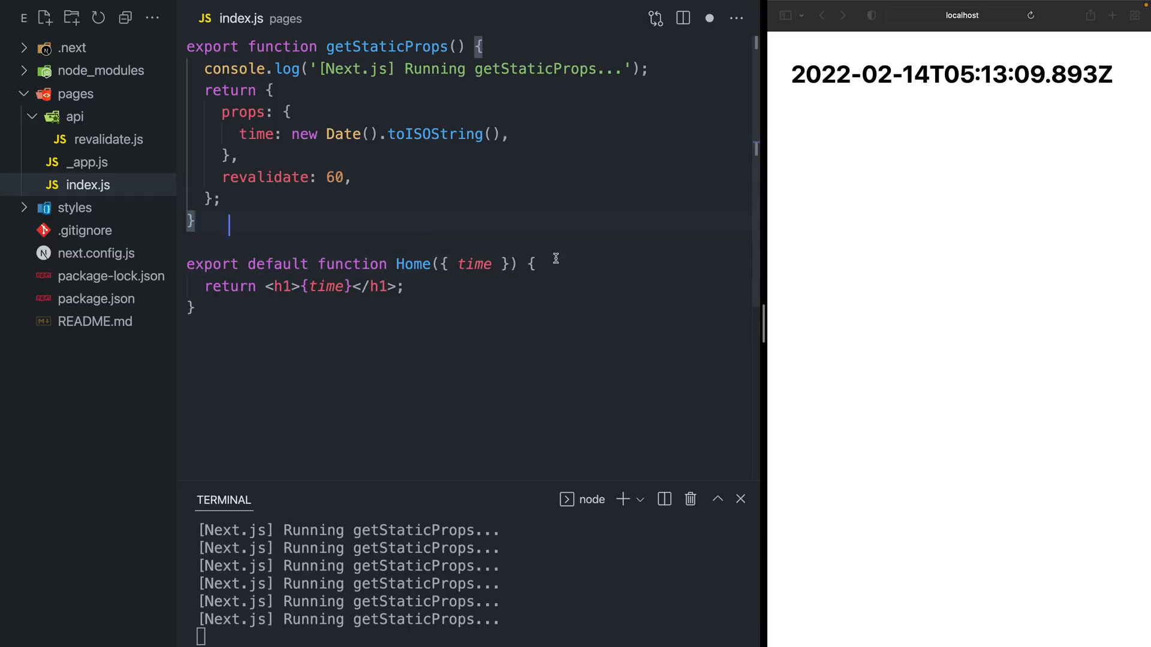
{"action": "double_click", "coordinate": [334, 177]}
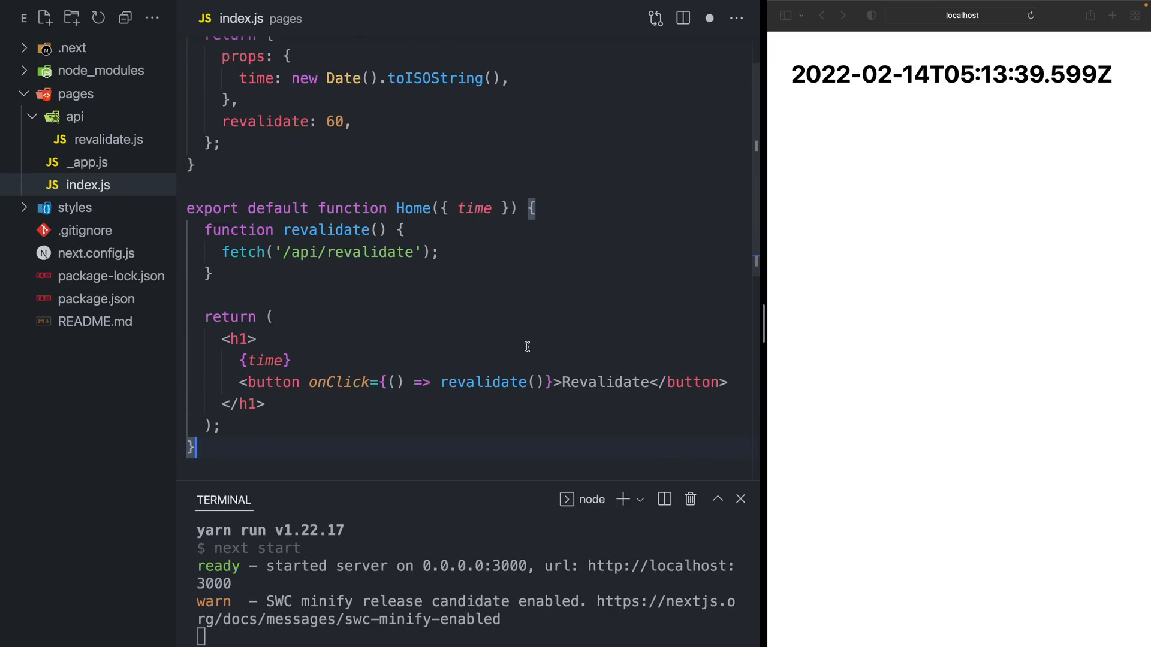
- Add the Revalidate button to Home and open pages/api/revalidate.js from the Explorer
{"action": "double_click", "coordinate": [338, 383]}
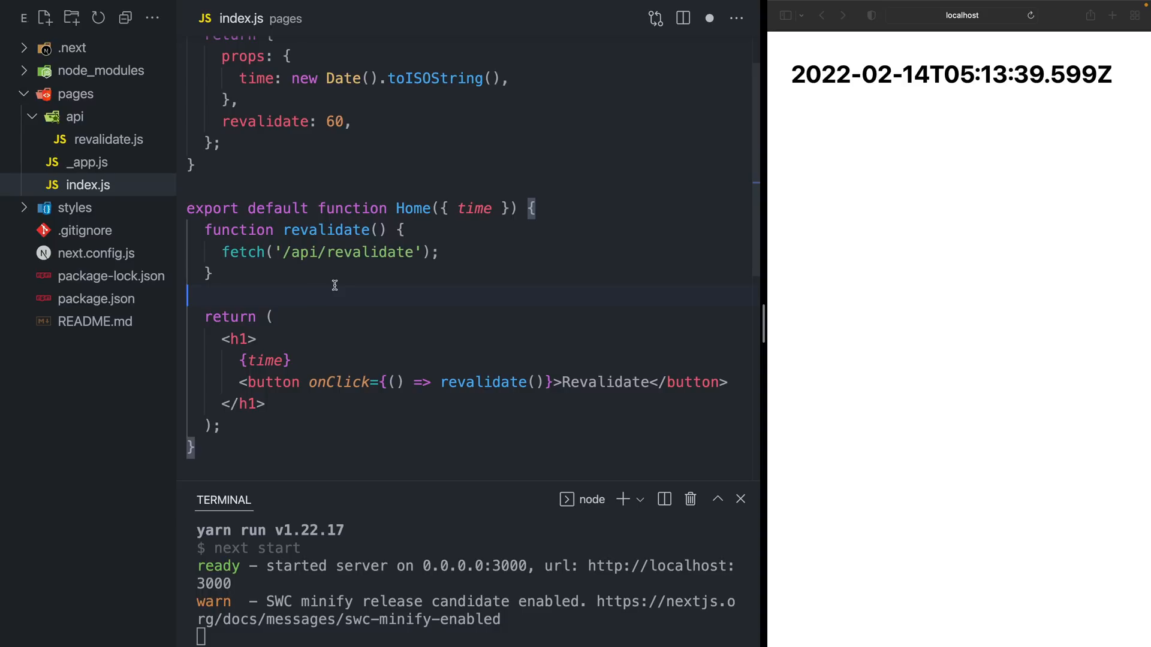
{"action": "left_click", "coordinate": [107, 139]}
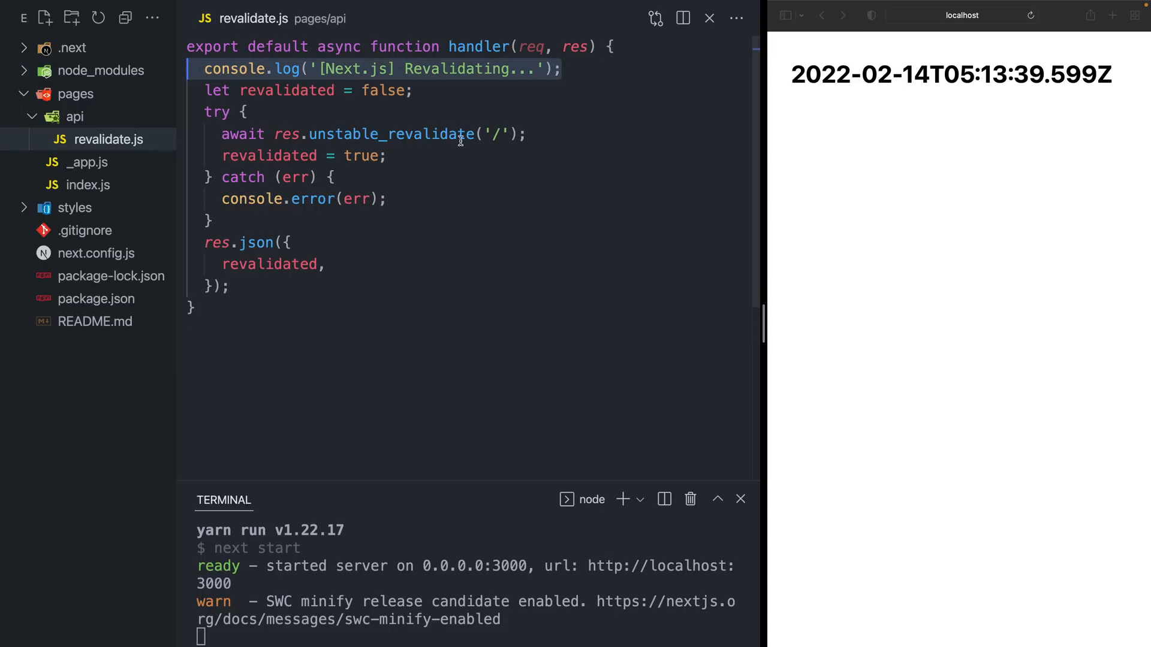
{"action": "double_click", "coordinate": [392, 133]}
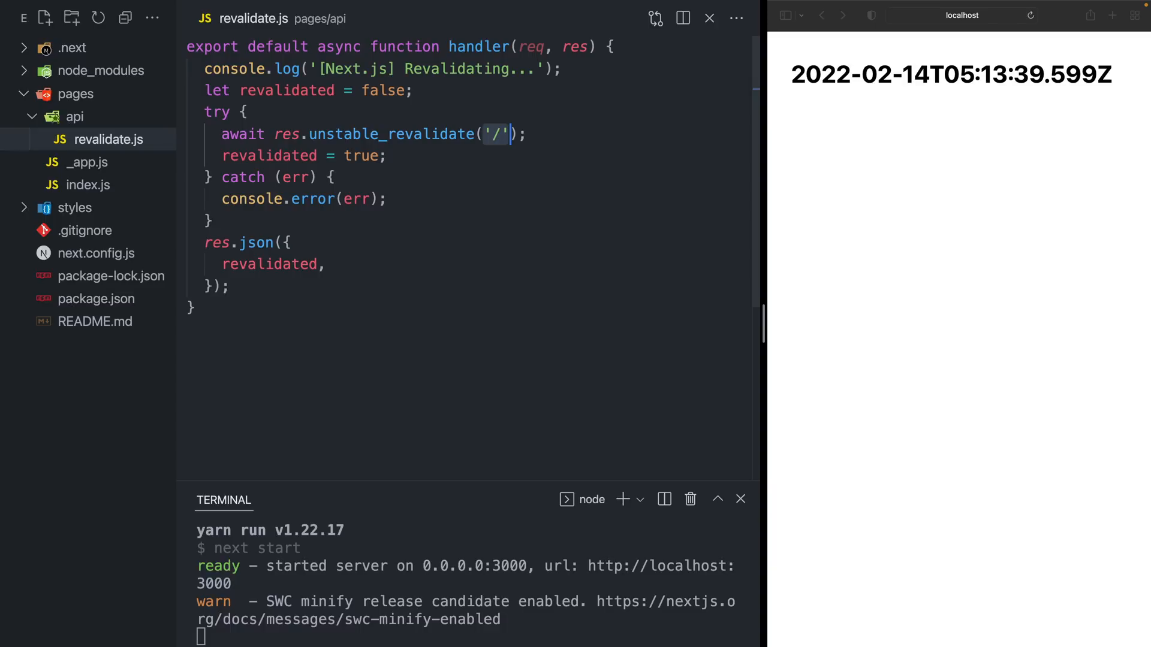
{"action": "left_click", "coordinate": [89, 185]}
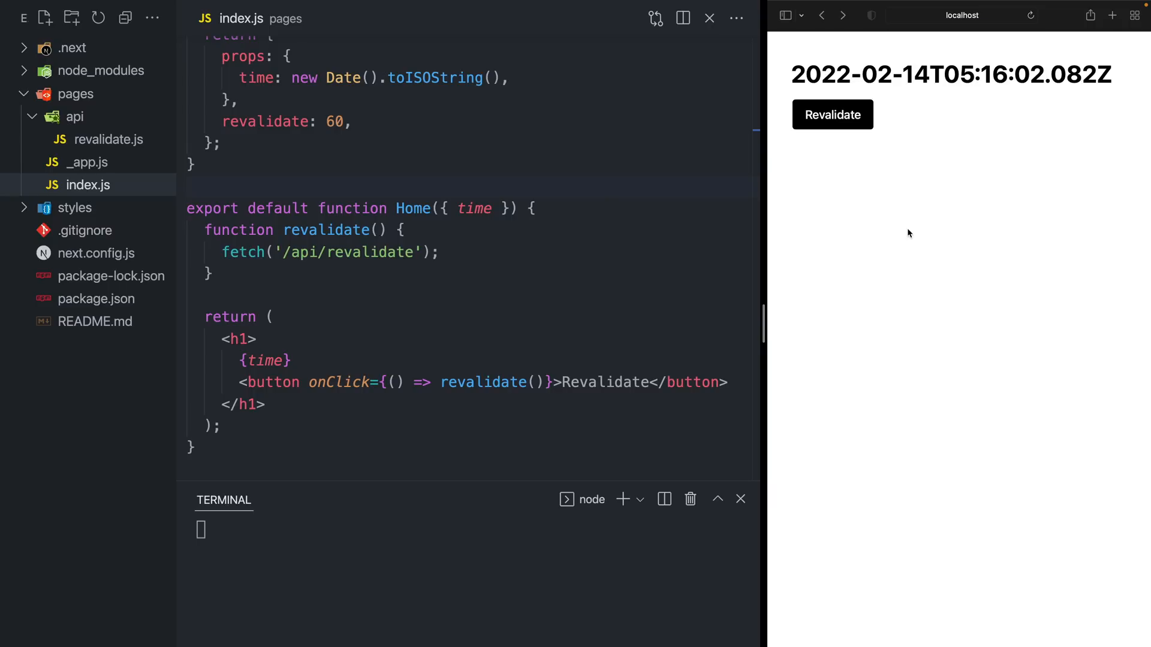
{"action": "mouse_move", "coordinate": [900, 209]}
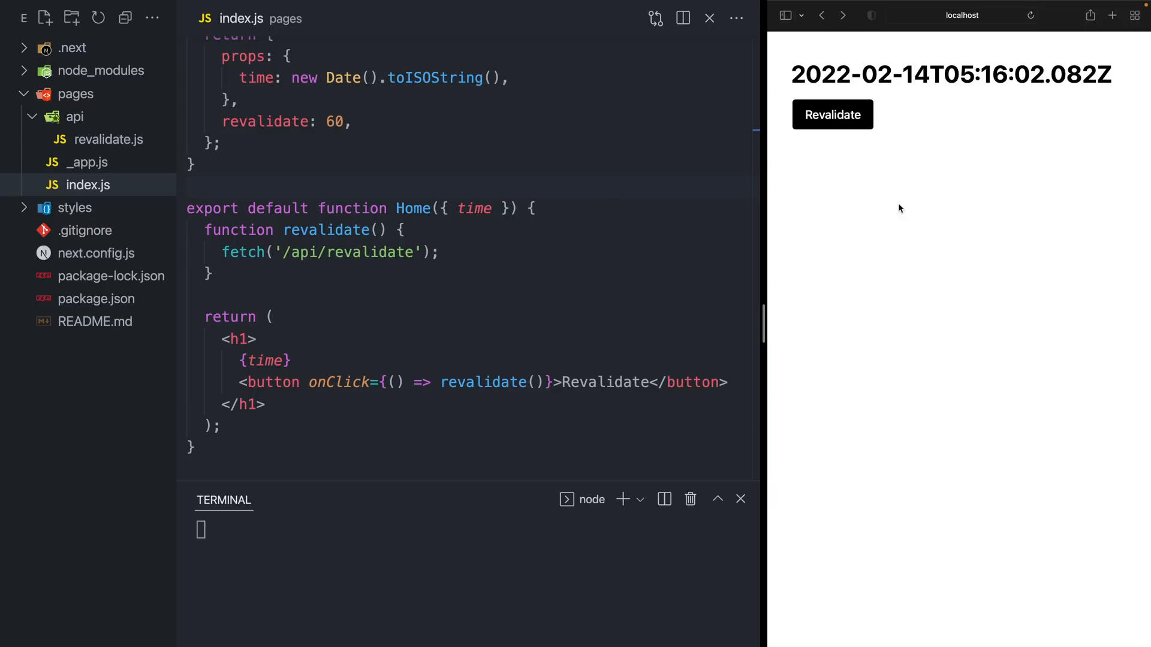
- Press the Revalidate button twice to regenerate the static page and show a newer server time
{"action": "left_click", "coordinate": [831, 115]}
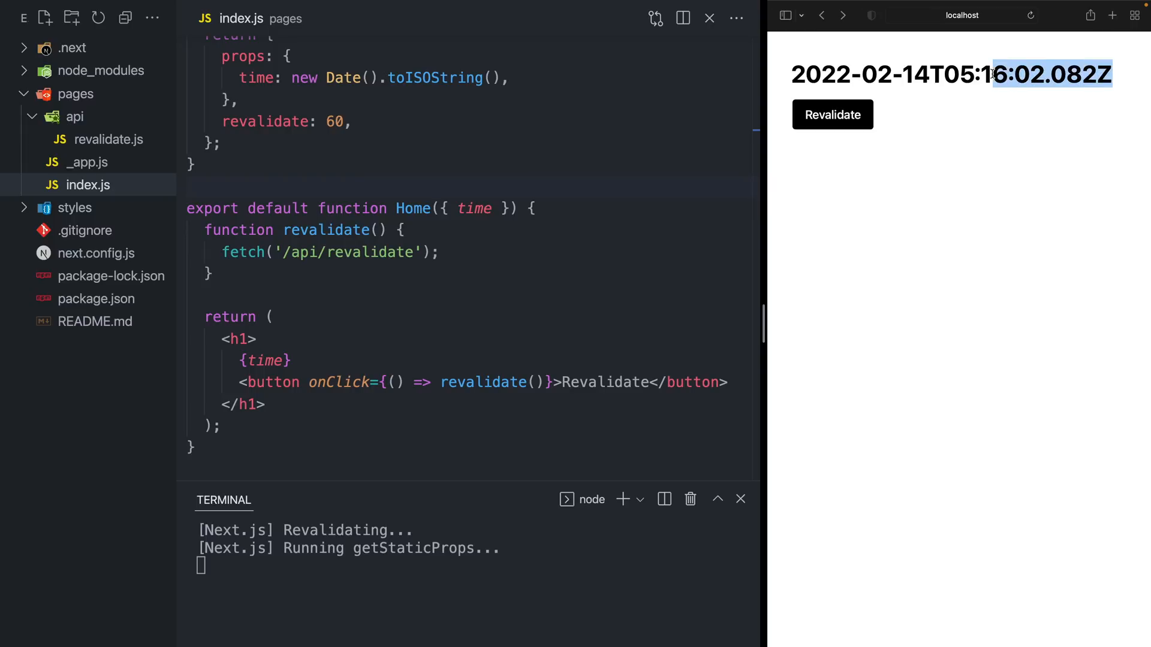
{"action": "left_click", "coordinate": [832, 115]}
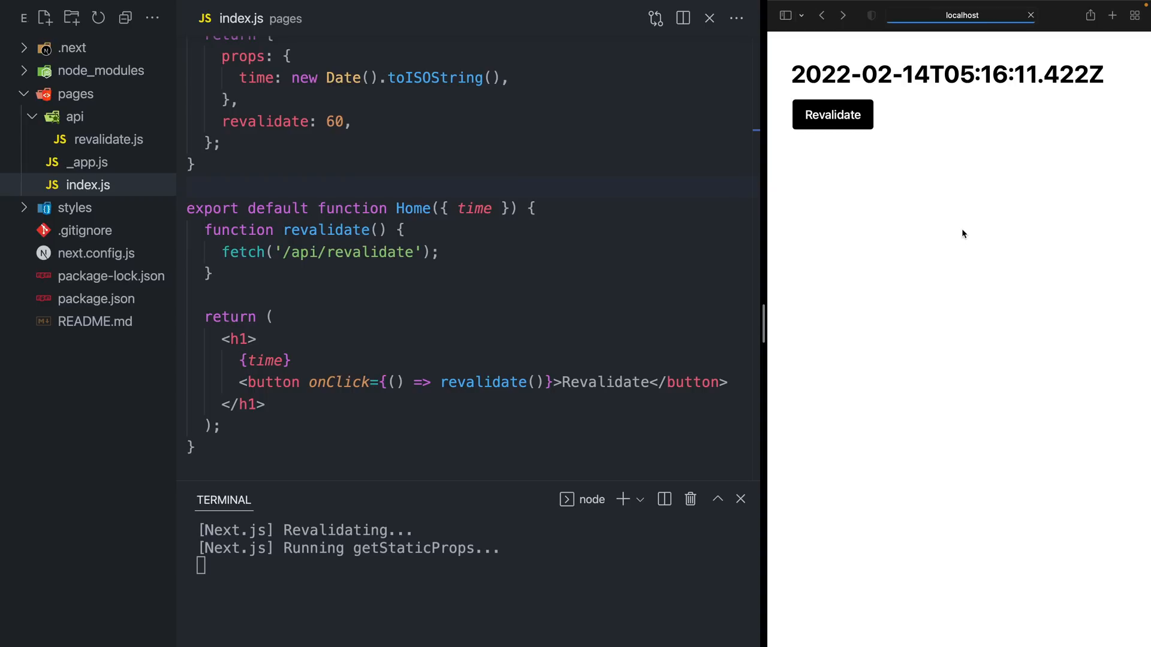
{"action": "left_click", "coordinate": [832, 115]}
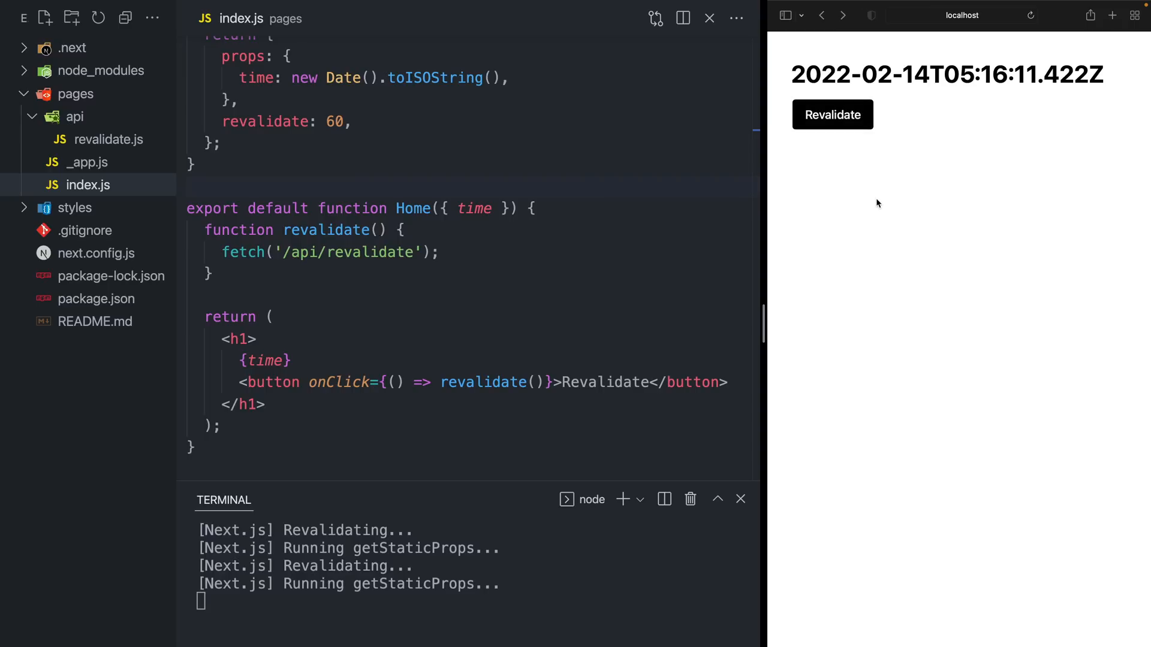